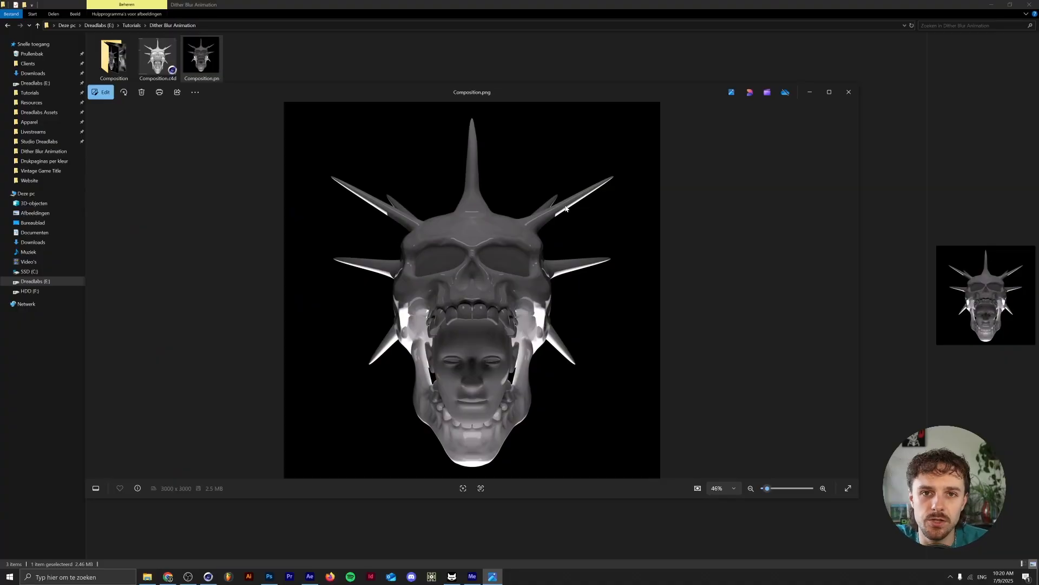
{"action": "mouse_move", "coordinate": [561, 205]}
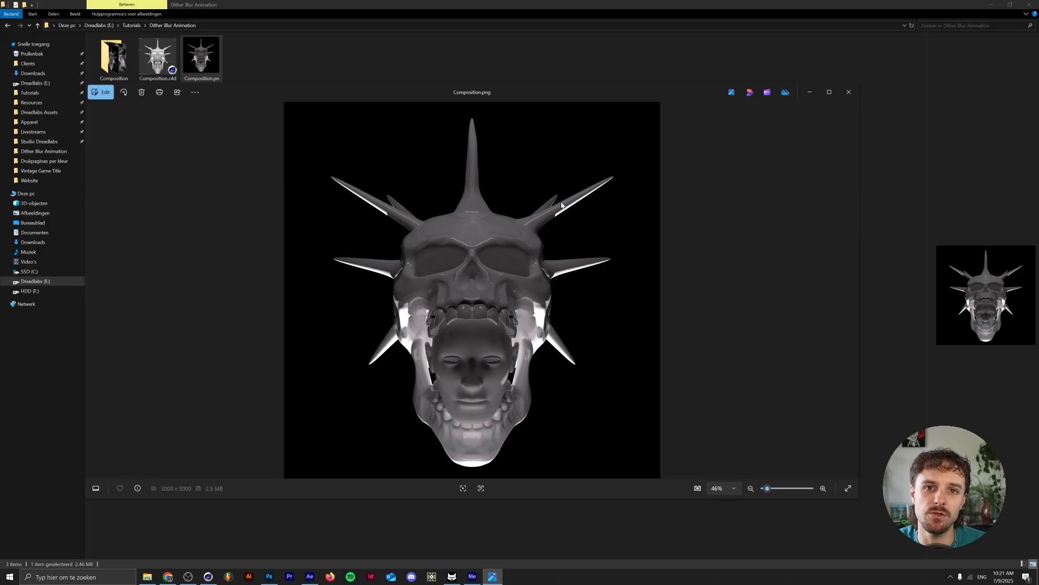
{"action": "mouse_move", "coordinate": [848, 92]}
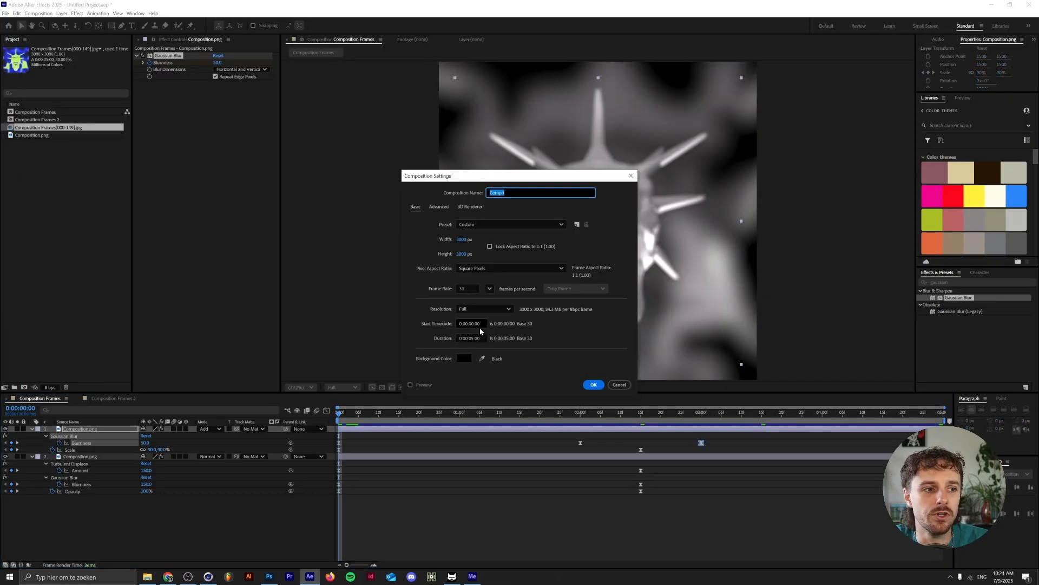
{"action": "mouse_move", "coordinate": [576, 375]}
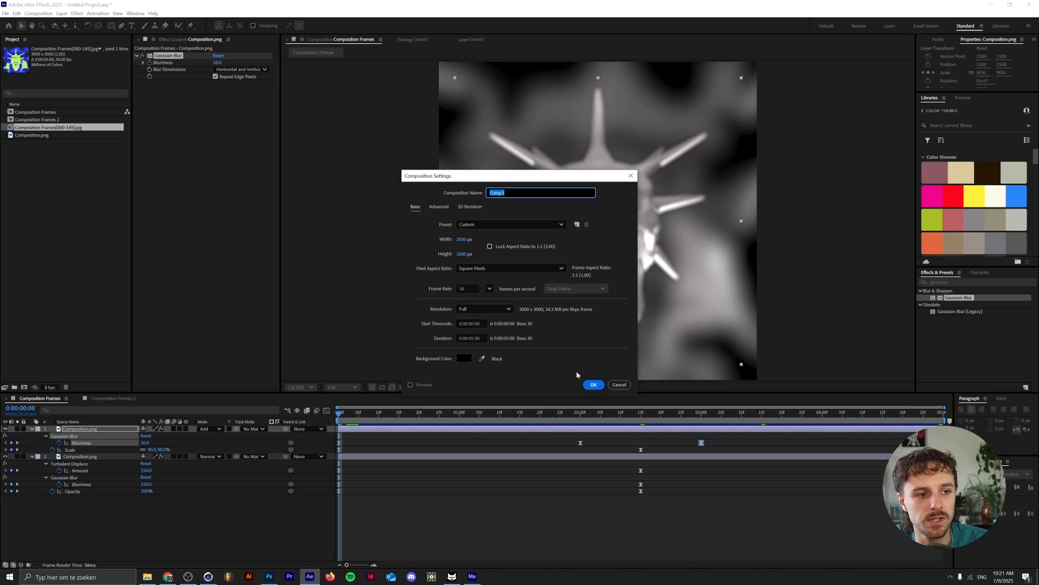
- Confirm the 3000×3000, 30 fps Composition Settings to create Comp 1 from Composition.png
{"action": "left_click", "coordinate": [591, 384]}
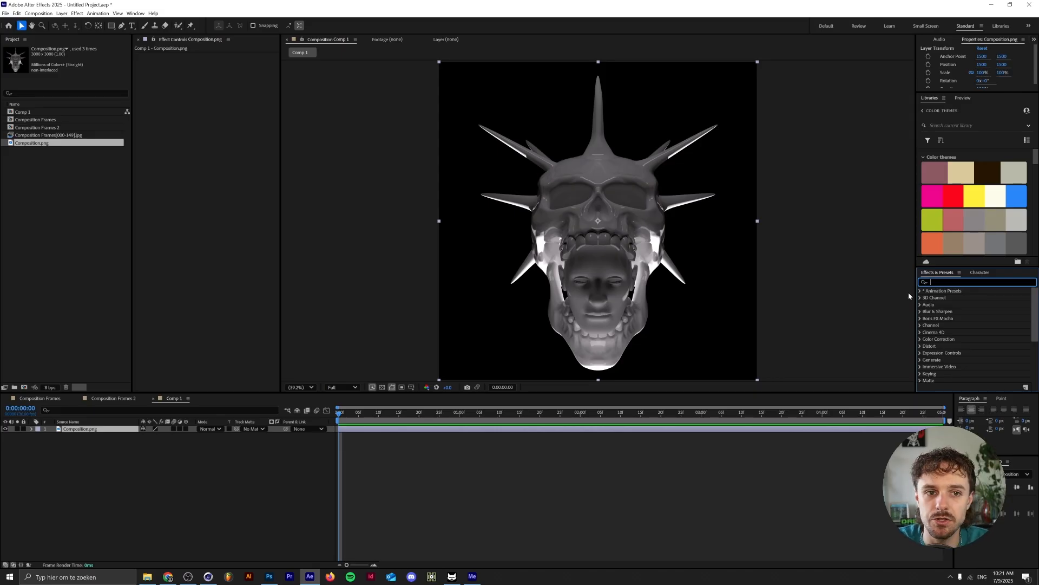
- Apply Gaussian Blur to the skull layer with Blurriness 50 keyframes and play the preview
{"action": "type", "text": "gauss"}
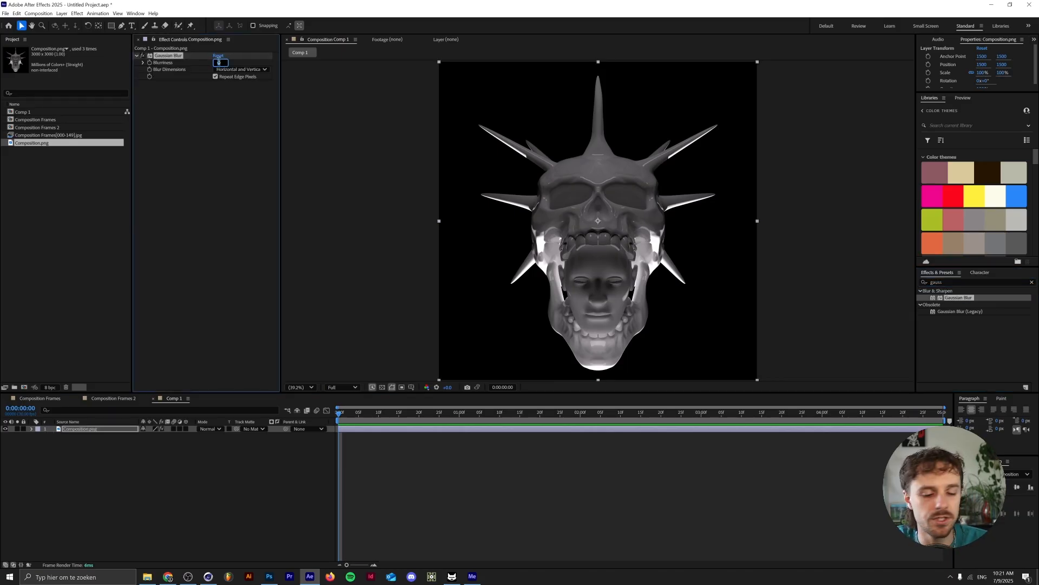
{"action": "type", "text": "50.0"}
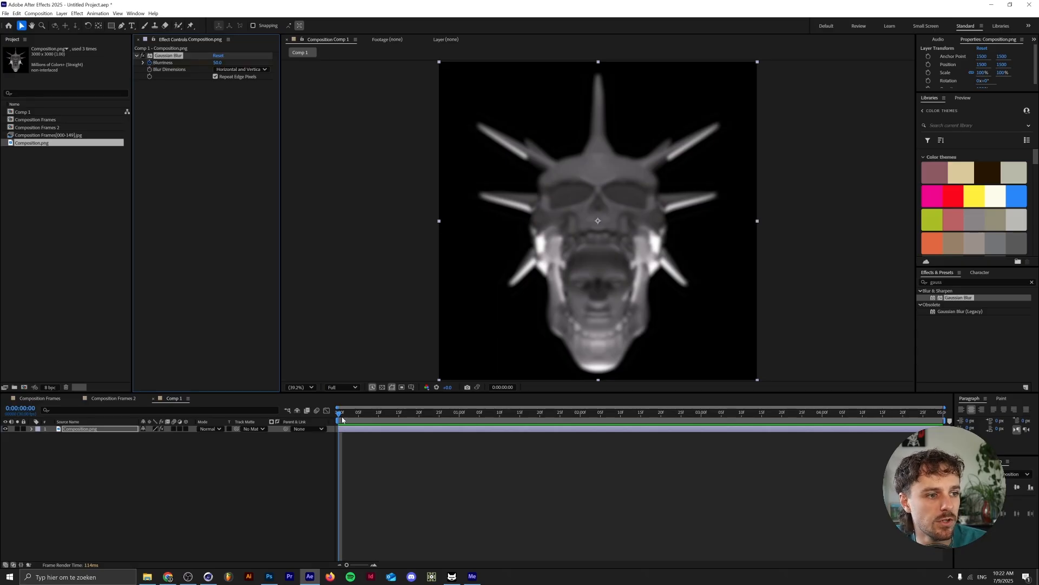
{"action": "left_click", "coordinate": [588, 413]}
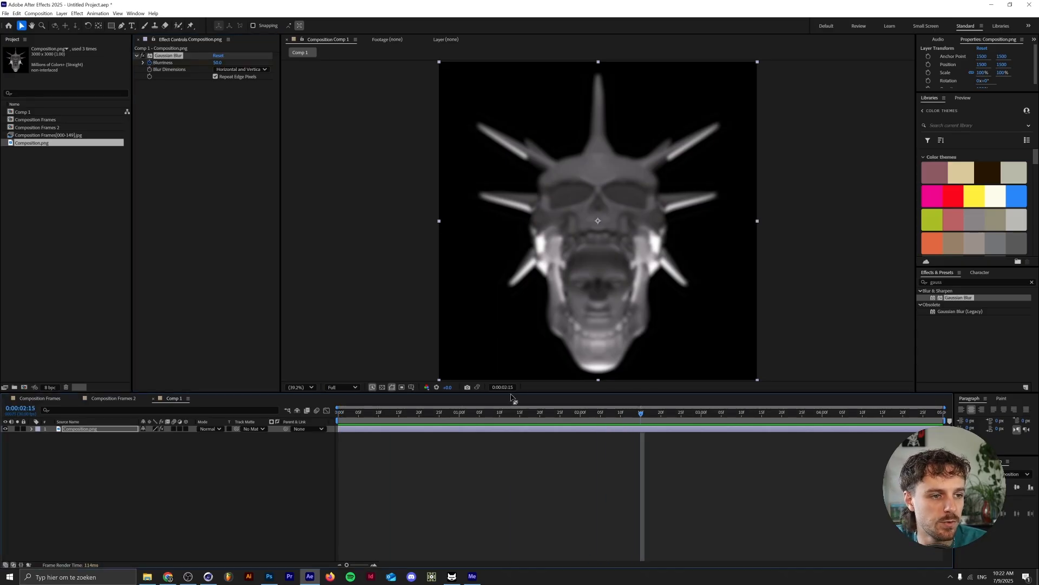
{"action": "mouse_move", "coordinate": [585, 140]}
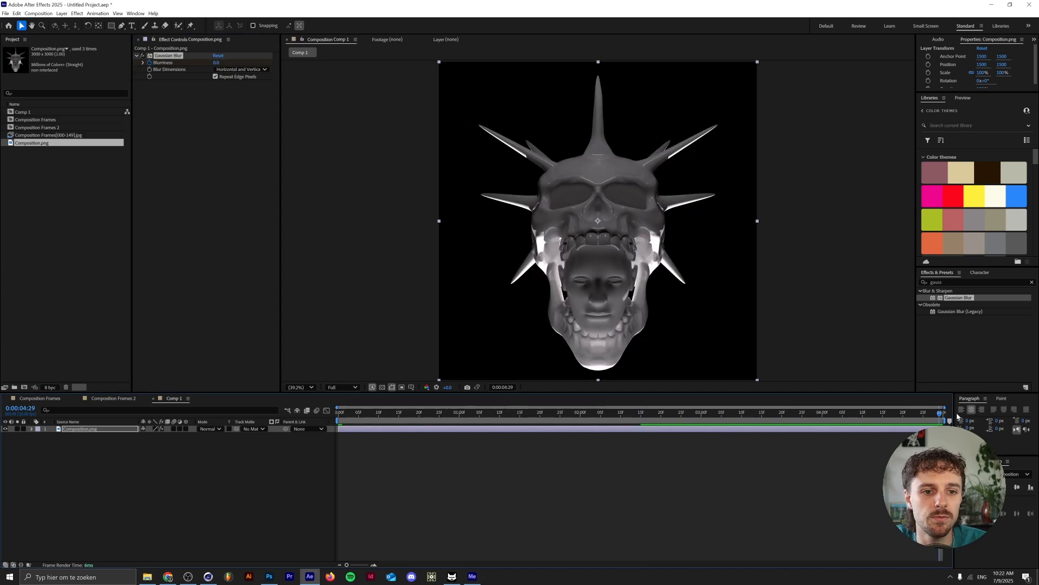
{"action": "type", "text": "50.0"}
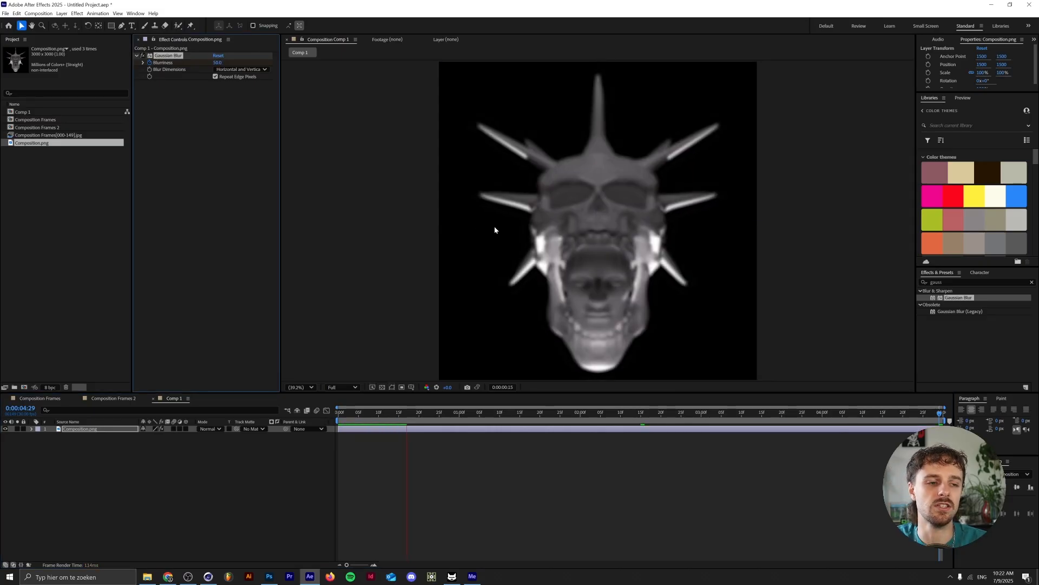
{"action": "left_click", "coordinate": [484, 411]}
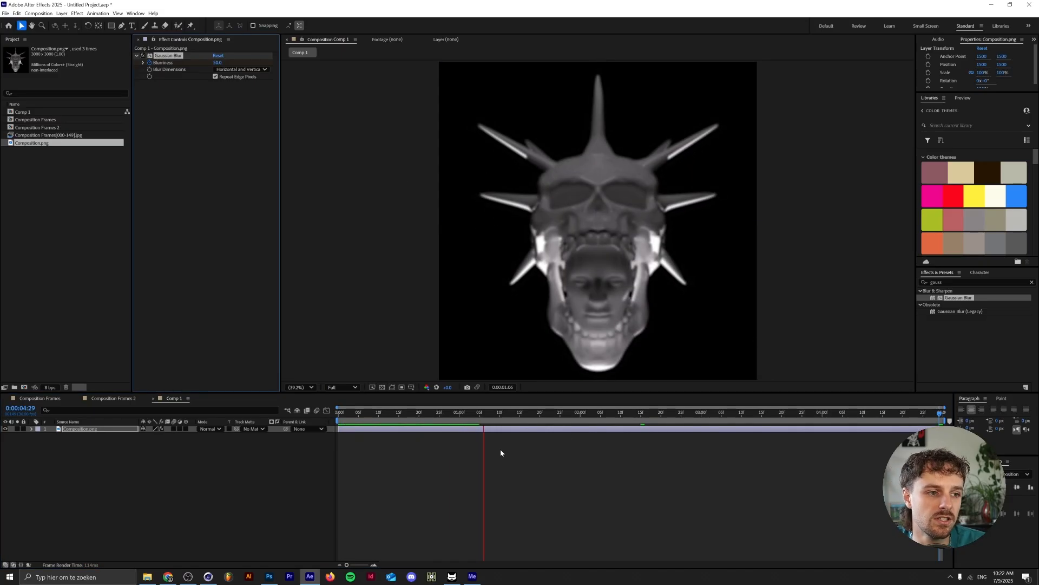
{"action": "left_click", "coordinate": [342, 387]}
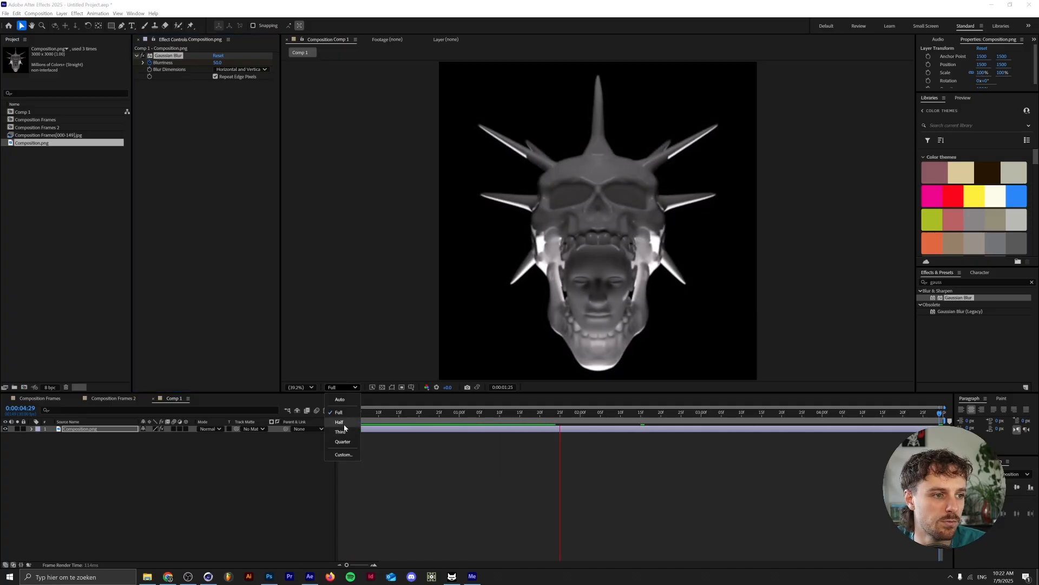
- Set viewer resolution to Half and add a 90% Scale keyframe on the skull layer
{"action": "left_click", "coordinate": [339, 421]}
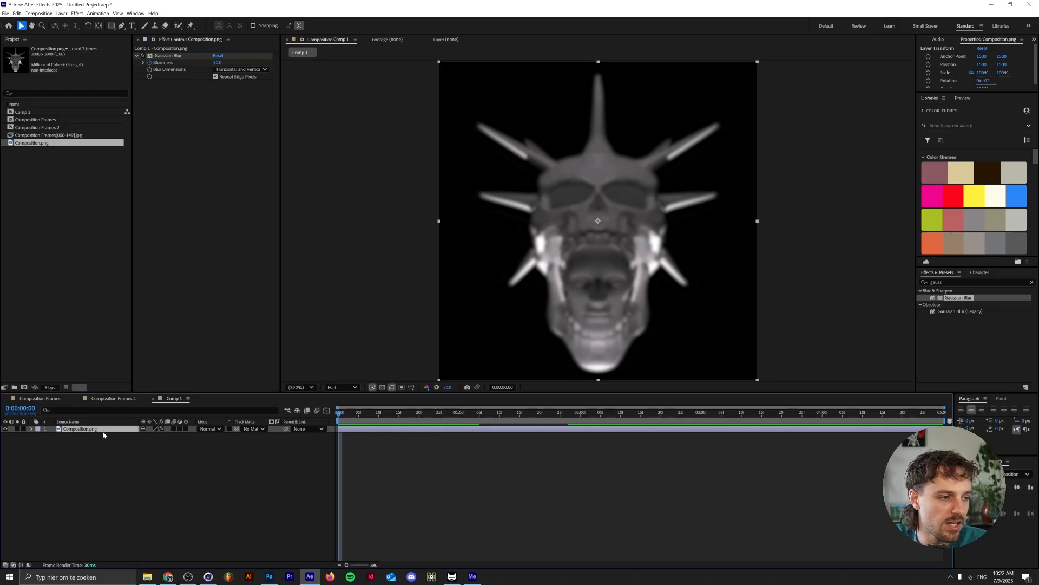
{"action": "key", "text": "s"}
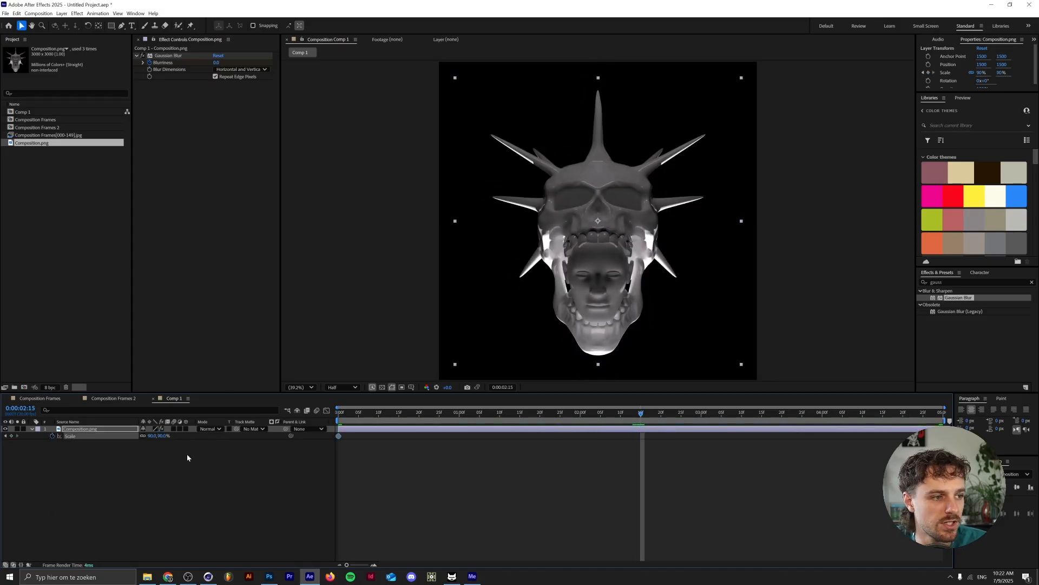
{"action": "double_click", "coordinate": [157, 435]}
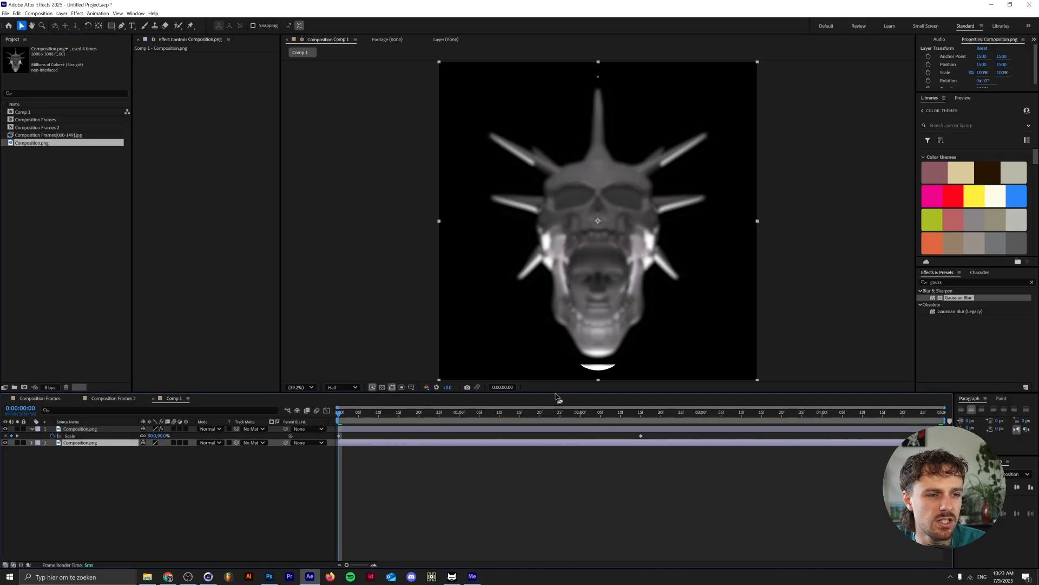
{"action": "mouse_move", "coordinate": [622, 342]}
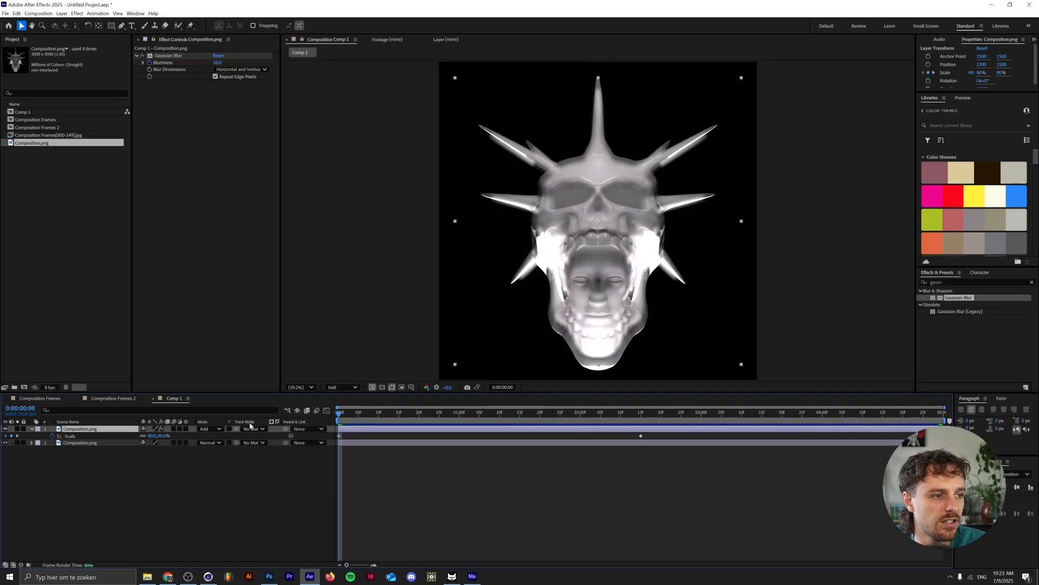
- Set the top skull copy's Mode to Add and start editing the lower copy's blur
{"action": "right_click", "coordinate": [250, 424]}
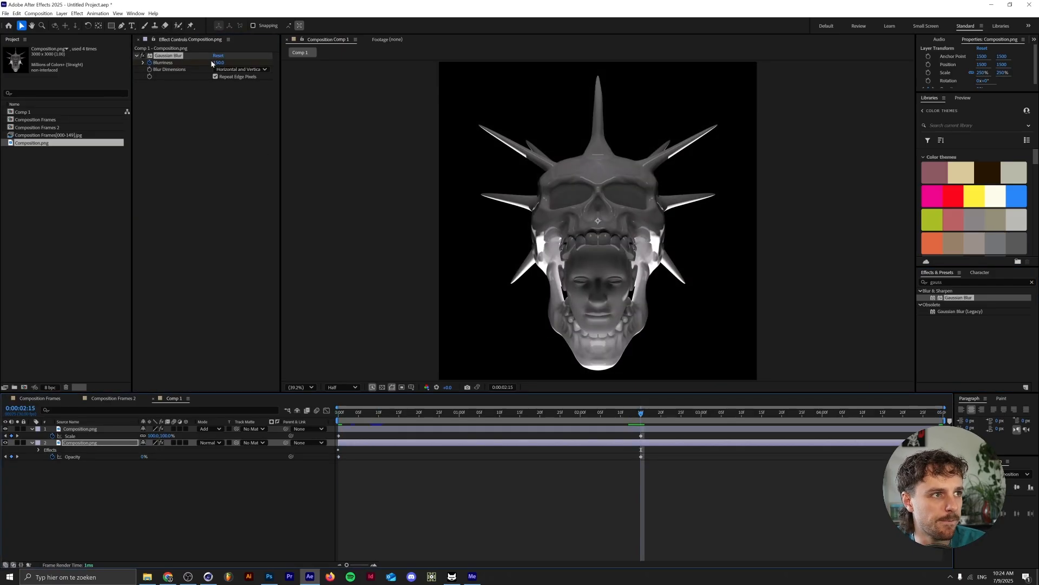
{"action": "left_click", "coordinate": [220, 63]}
{"action": "type", "text": "turbulent"}
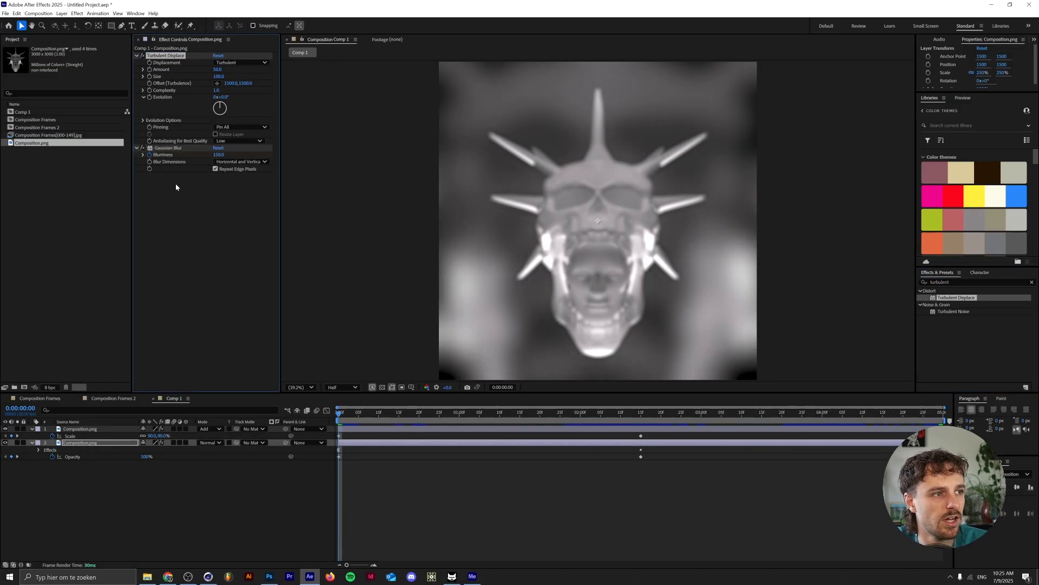
- Apply Turbulent Displace to layer 2 with Amount 150 keyframed and Gaussian Blur 150
{"action": "left_click", "coordinate": [219, 69]}
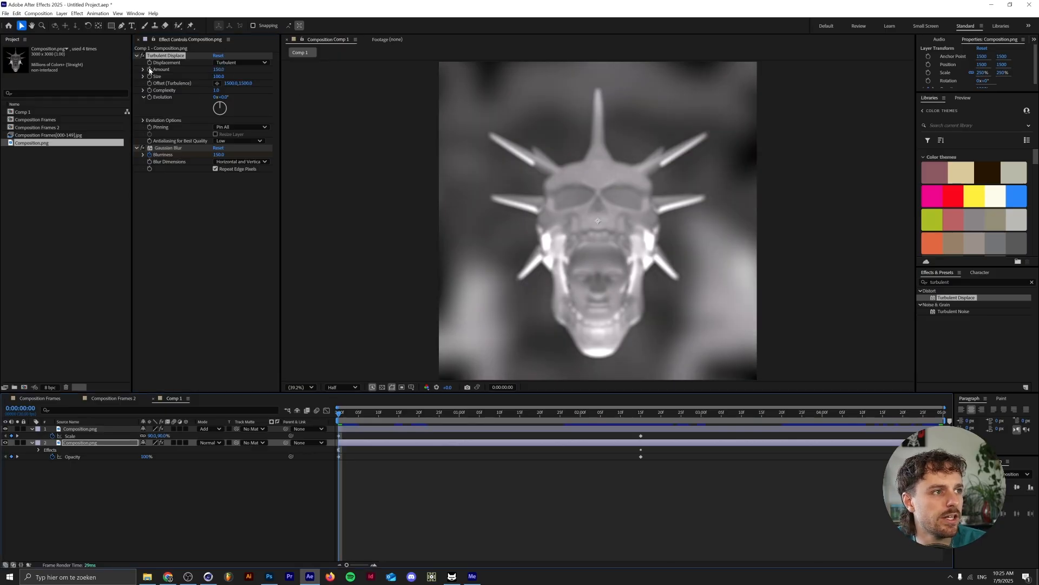
{"action": "left_click", "coordinate": [643, 411]}
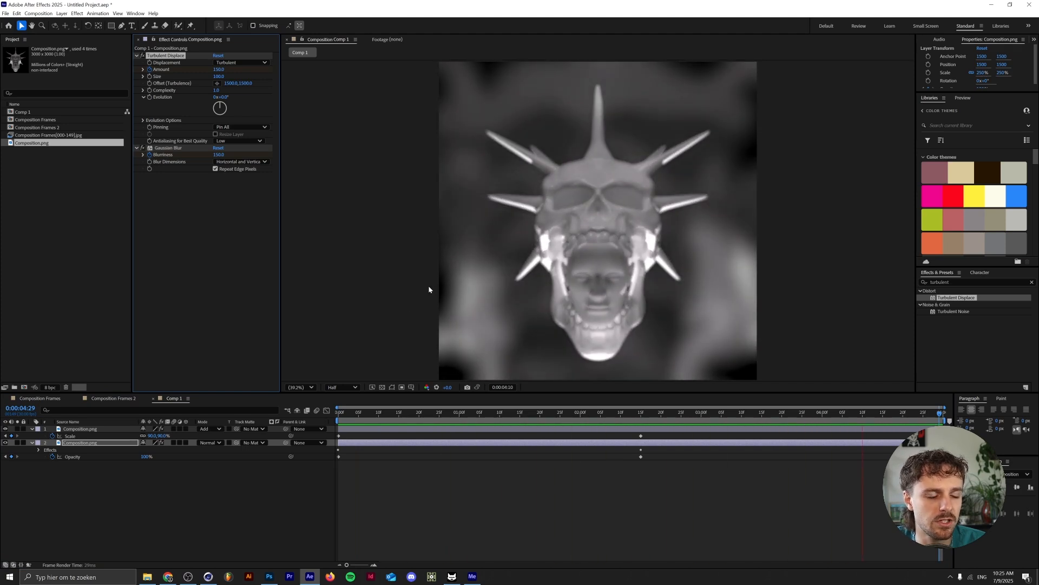
{"action": "left_click", "coordinate": [499, 410]}
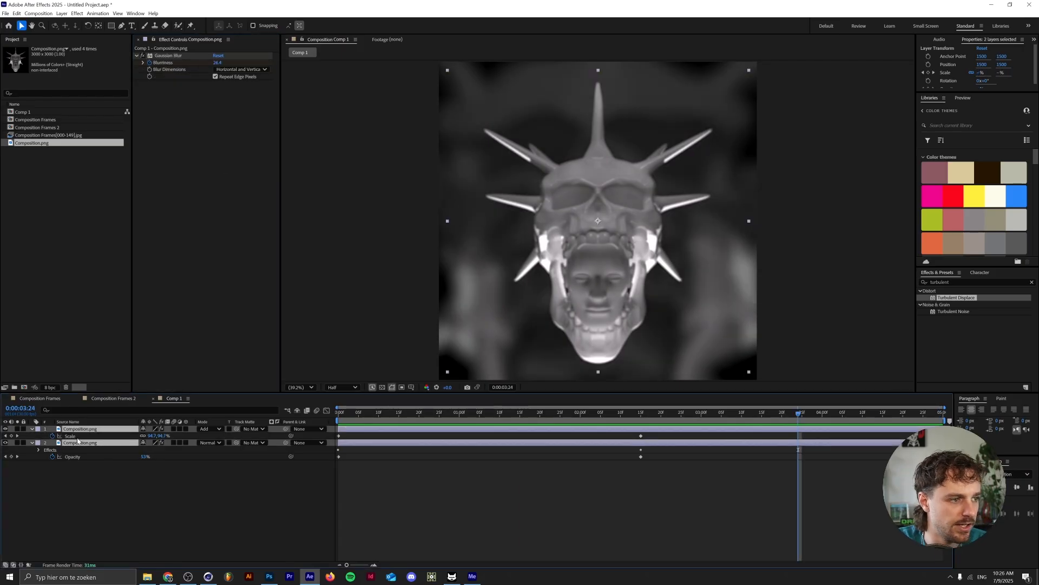
- Reveal both layers' animated properties and retime the top blur keyframe to 0:00:02:00
{"action": "key", "text": "u"}
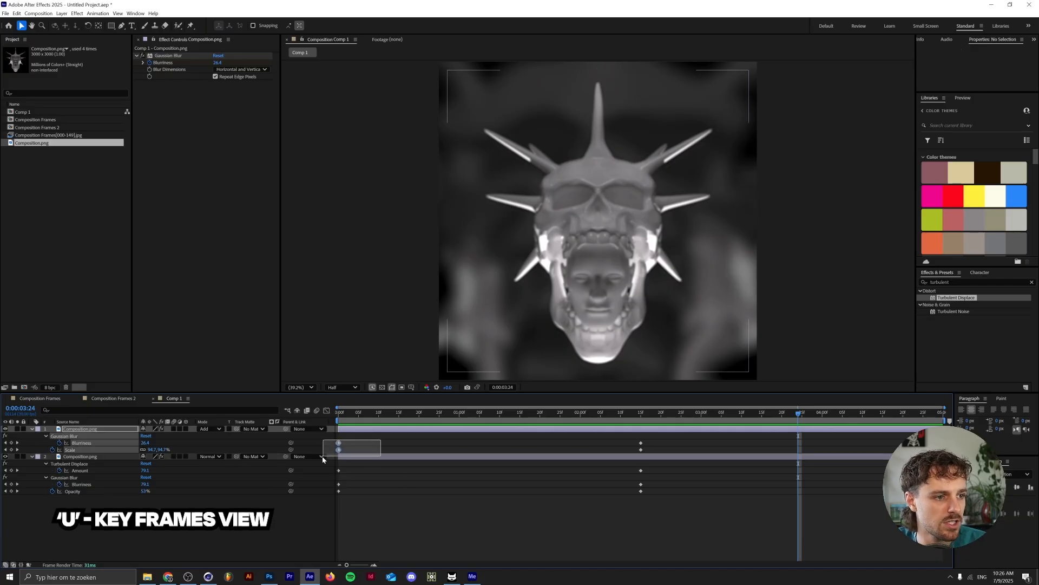
{"action": "left_click", "coordinate": [79, 428]}
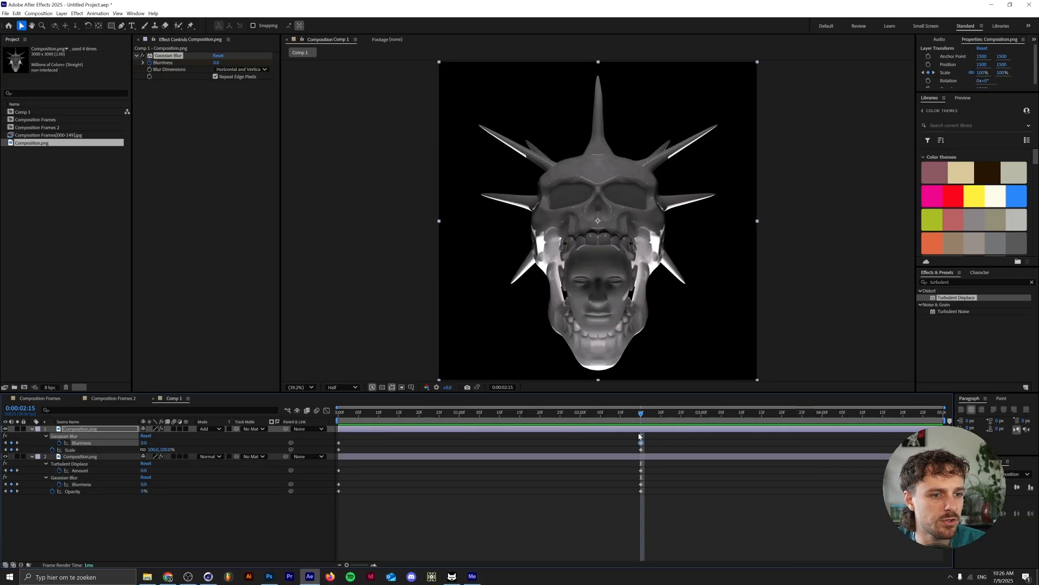
{"action": "left_click", "coordinate": [580, 411]}
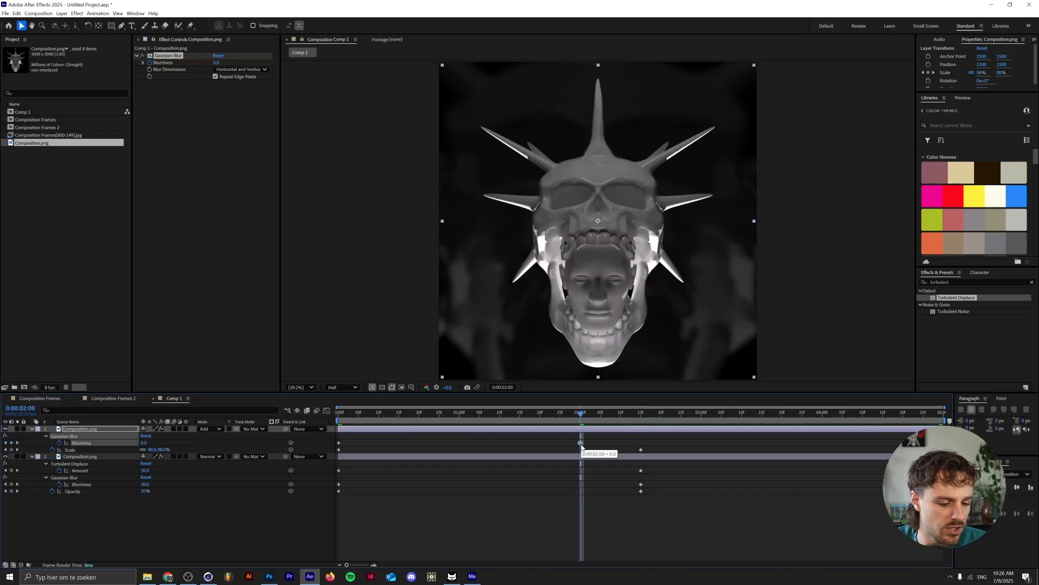
{"action": "left_click", "coordinate": [702, 411]}
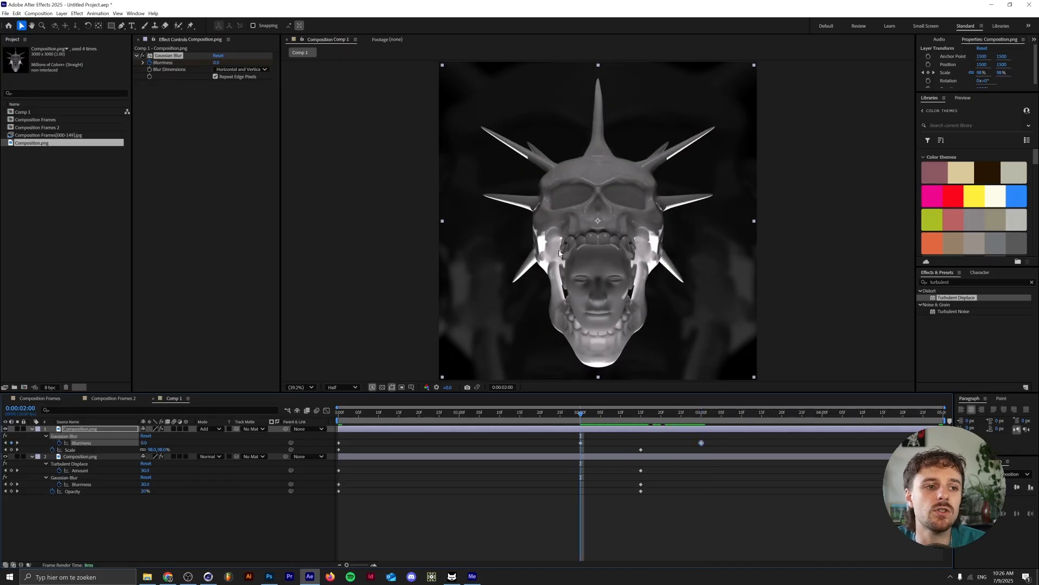
{"action": "mouse_move", "coordinate": [694, 415]}
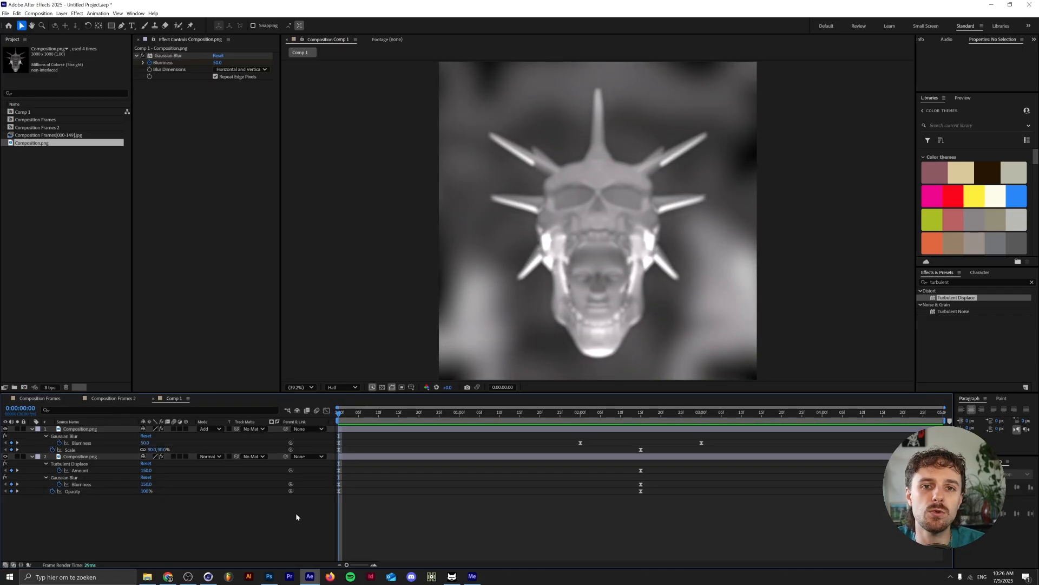
- Queue Comp 1 for export via the File menu to Adobe Media Encoder
{"action": "left_click", "coordinate": [6, 13]}
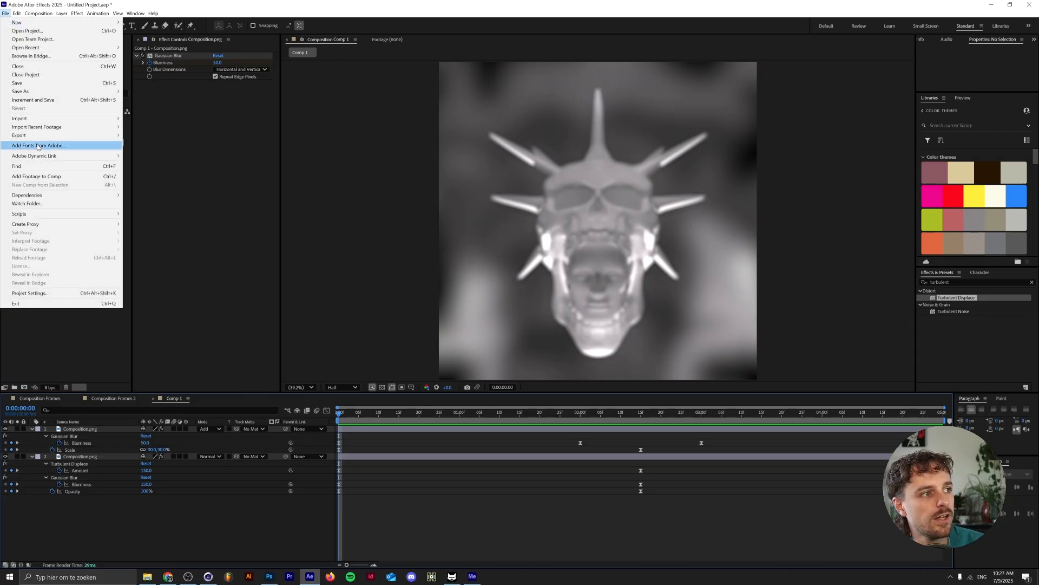
{"action": "left_click", "coordinate": [19, 136]}
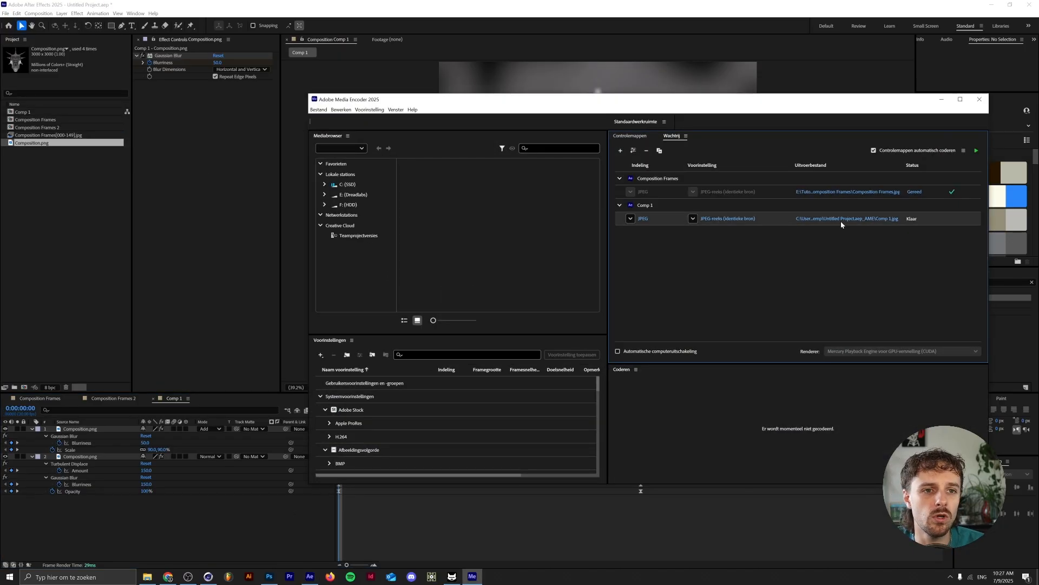
- Save the Comp 1 JPEG frame output into the Animated Frames folder
{"action": "left_click", "coordinate": [847, 218]}
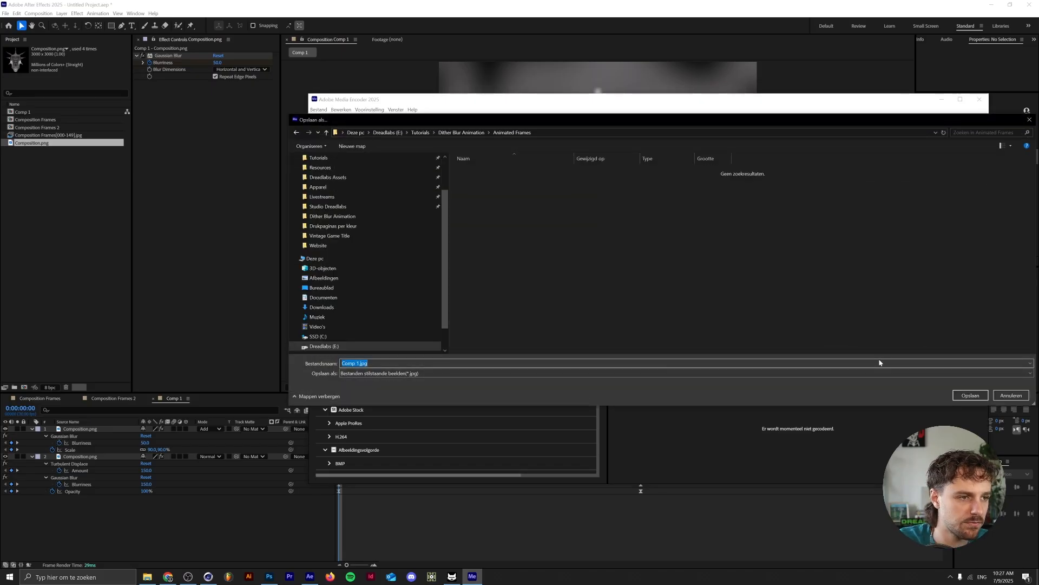
{"action": "left_click", "coordinate": [970, 396]}
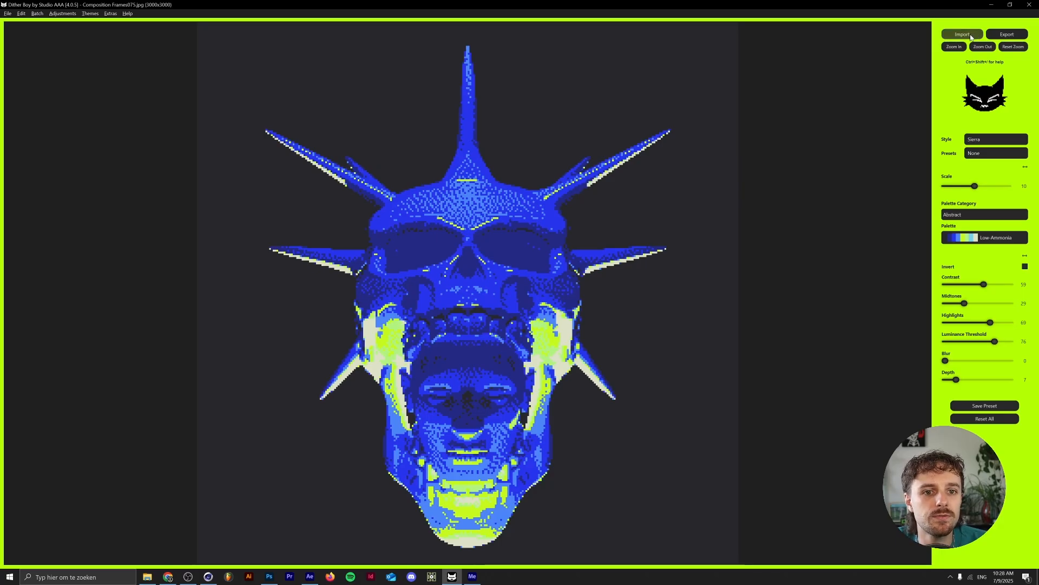
- Import a frame and scroll the Open Image dialog down to Frames075.jpg
{"action": "left_click", "coordinate": [962, 34]}
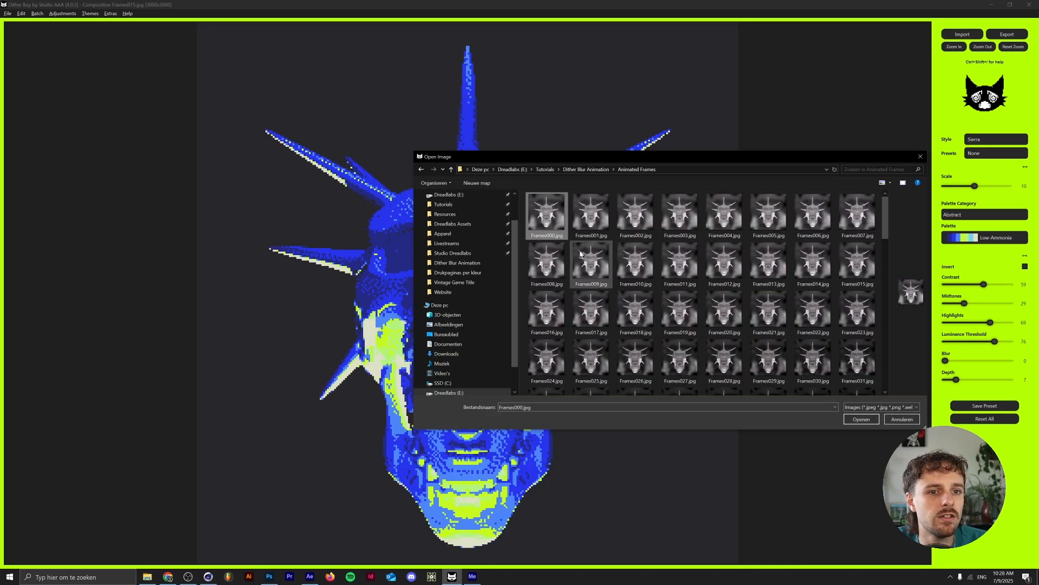
{"action": "scroll", "scroll_direction": "down", "scroll_amount": 3}
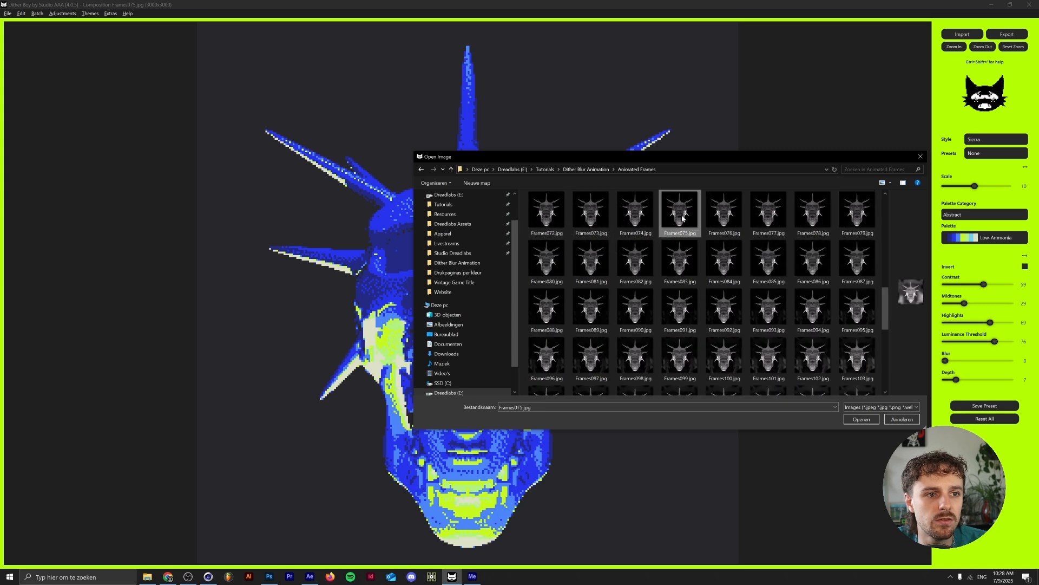
{"action": "mouse_move", "coordinate": [678, 216]}
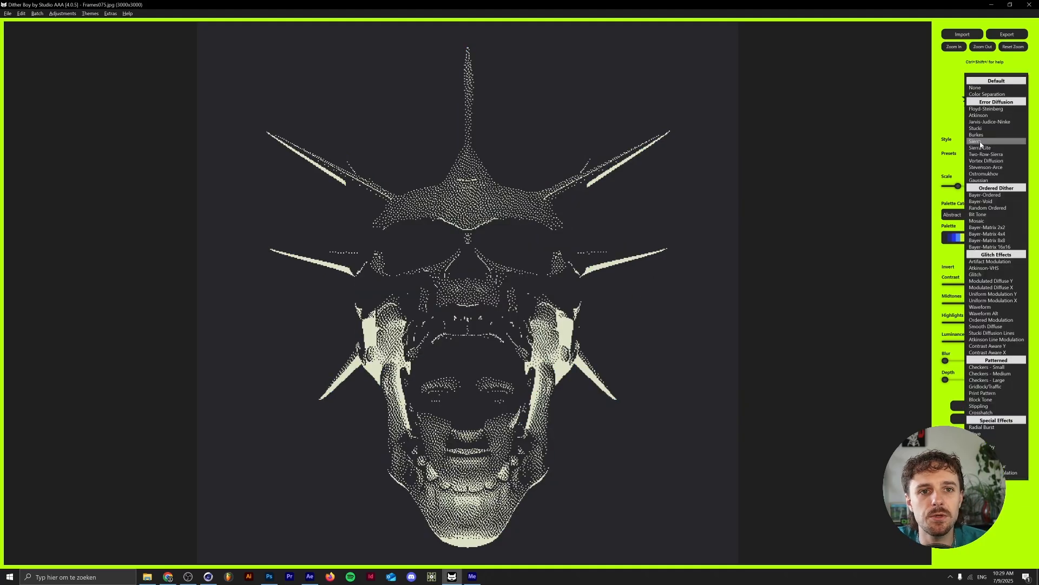
- Keep Sierra style and retune contrast 69, depth, threshold 76, midtones 43, highlights 60
{"action": "left_click", "coordinate": [977, 140]}
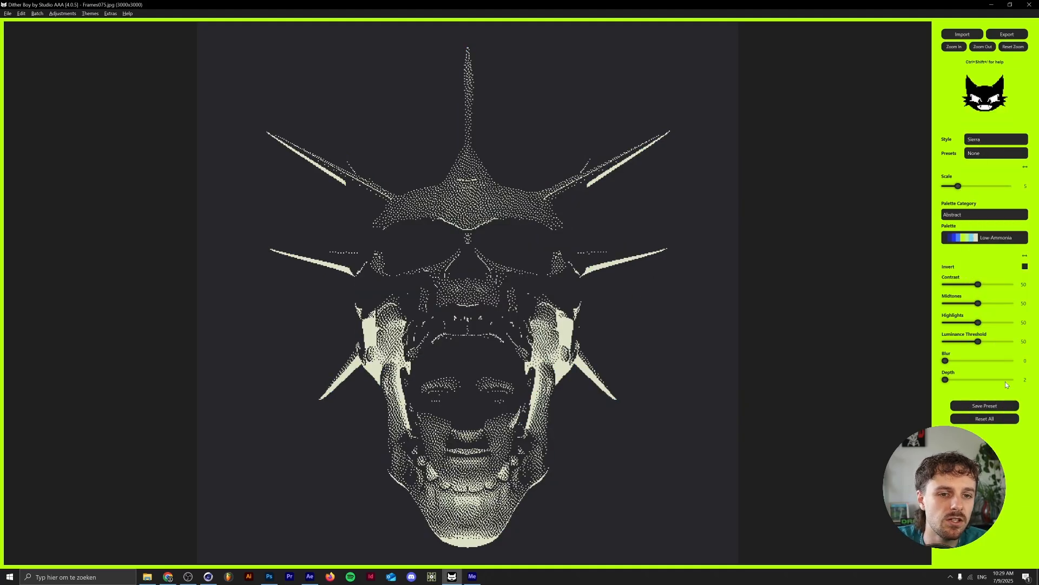
{"action": "left_click_drag", "start_coordinate": [978, 284], "coordinate": [985, 283]}
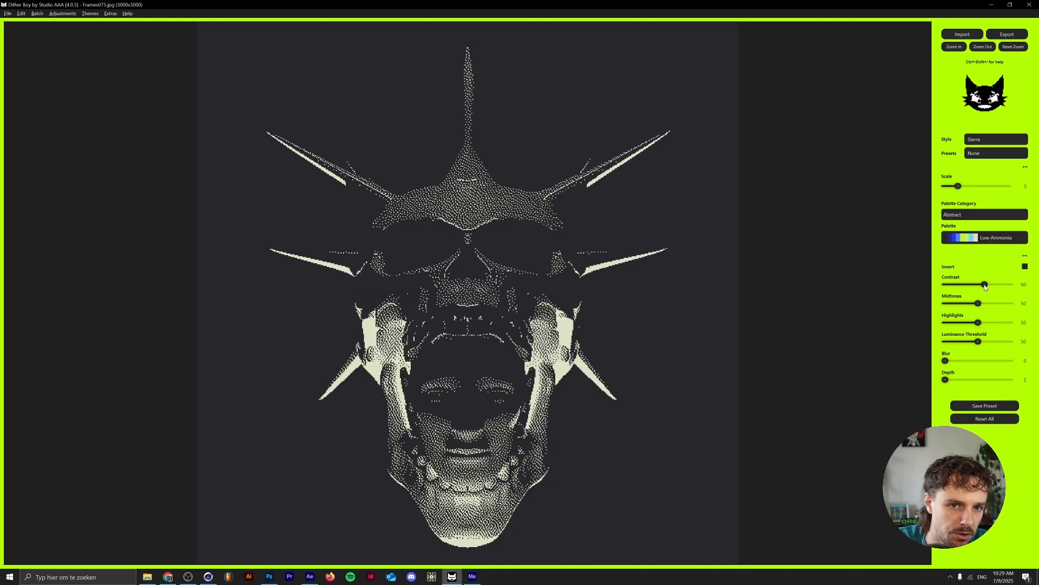
{"action": "left_click_drag", "start_coordinate": [983, 284], "coordinate": [990, 284]}
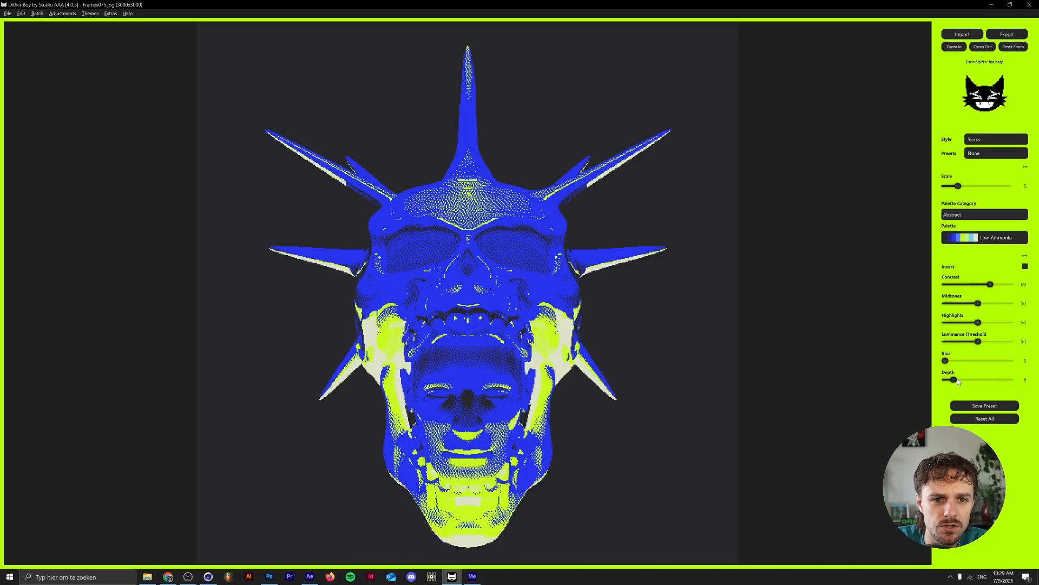
{"action": "left_click_drag", "start_coordinate": [978, 341], "coordinate": [994, 342]}
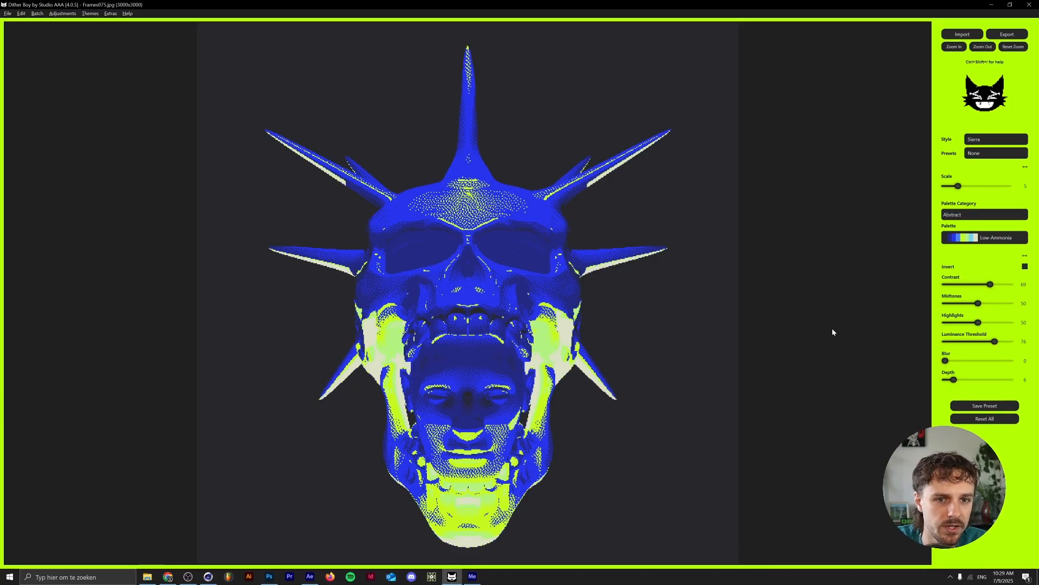
{"action": "left_click_drag", "start_coordinate": [978, 303], "coordinate": [972, 303]}
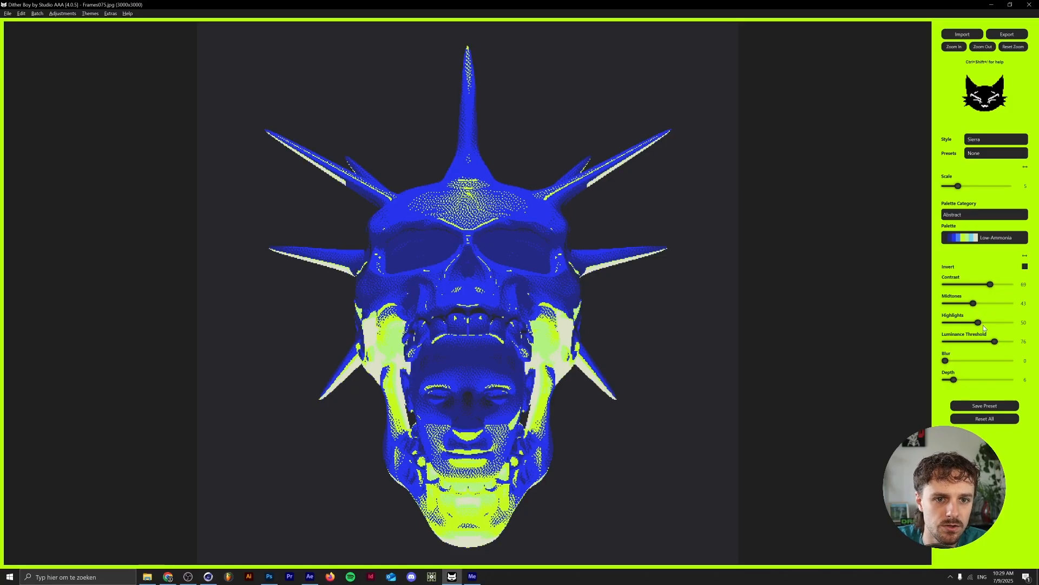
{"action": "left_click_drag", "start_coordinate": [977, 322], "coordinate": [986, 322]}
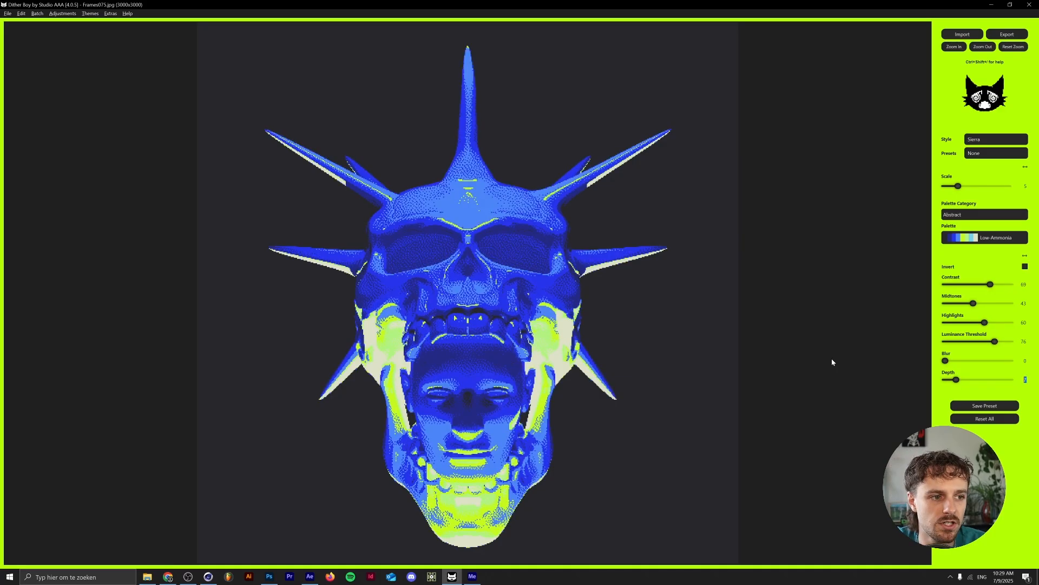
- Choose the Low-Ammonia palette from the Abstract category
{"action": "left_click", "coordinate": [984, 215]}
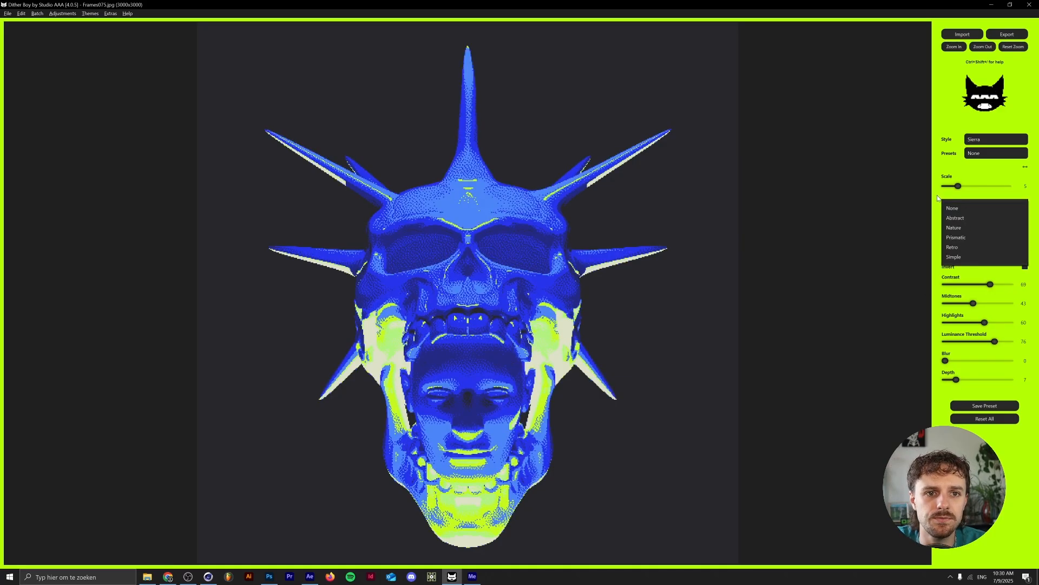
{"action": "left_click", "coordinate": [994, 154]}
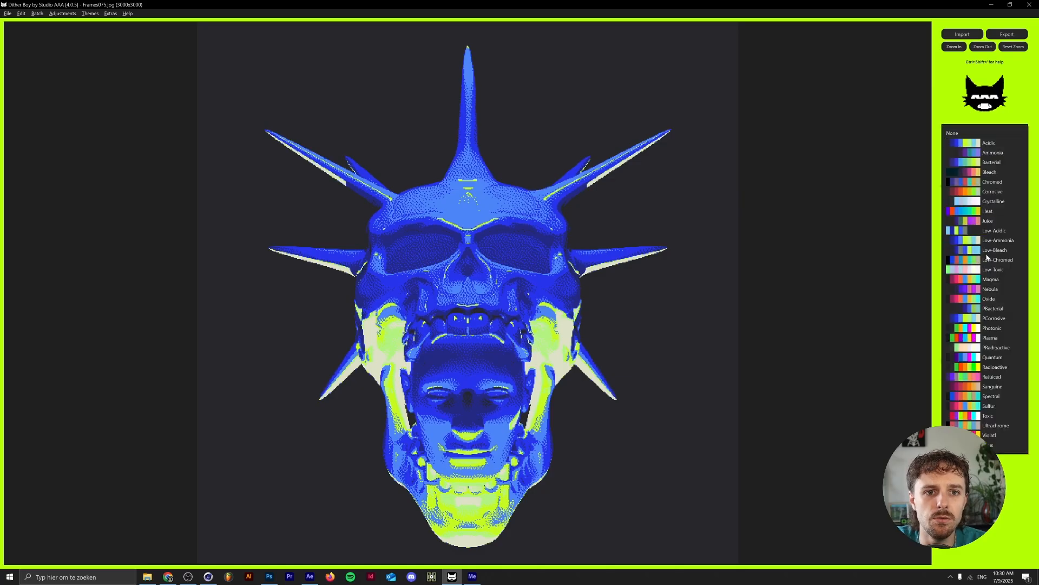
{"action": "left_click", "coordinate": [997, 240]}
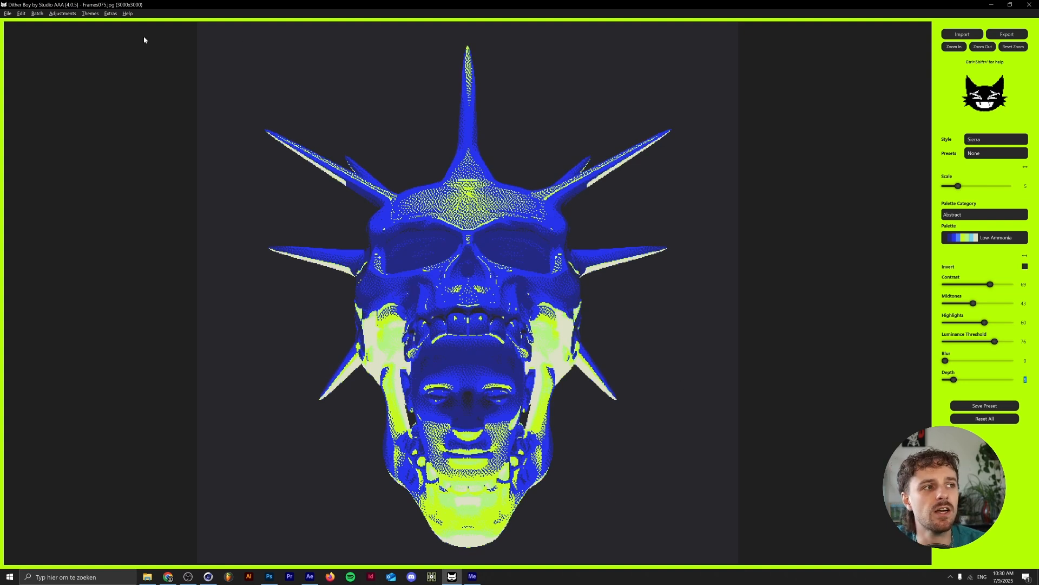
- Choose Batch > Select Folder and confirm Animated Frames as the folder to batch-dither
{"action": "left_click", "coordinate": [36, 13]}
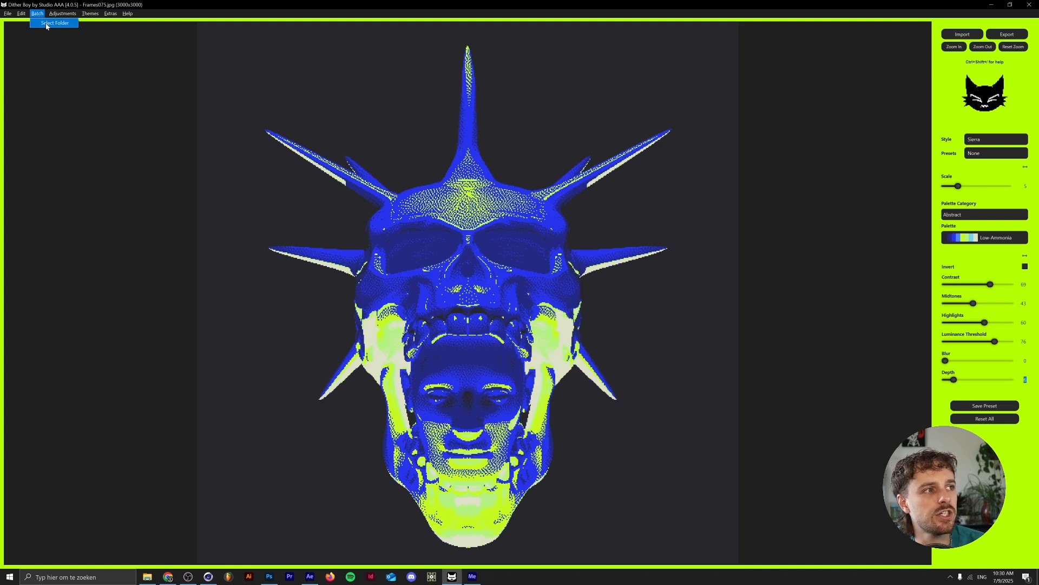
{"action": "left_click", "coordinate": [55, 23]}
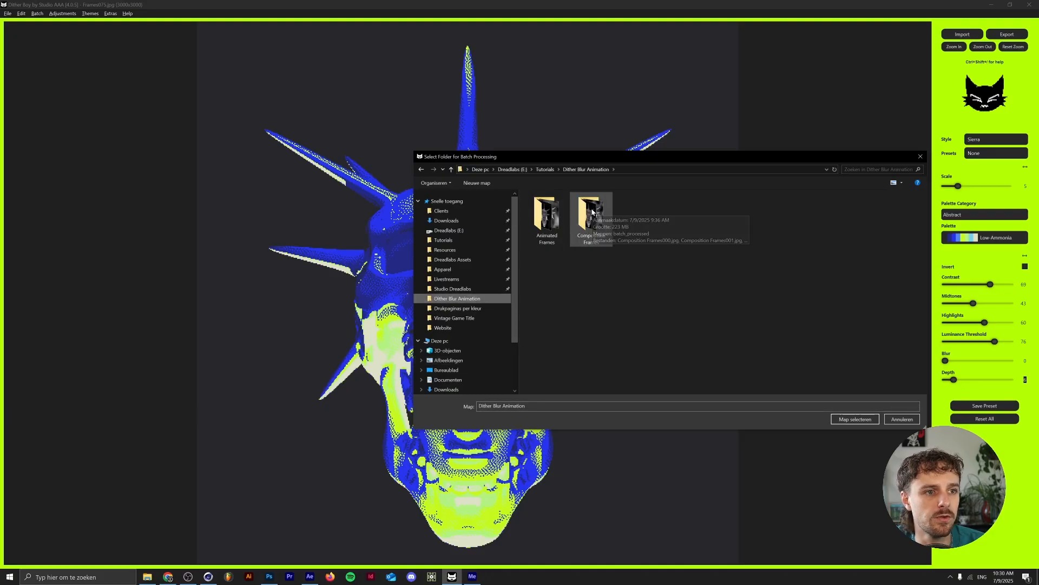
{"action": "double_click", "coordinate": [546, 209]}
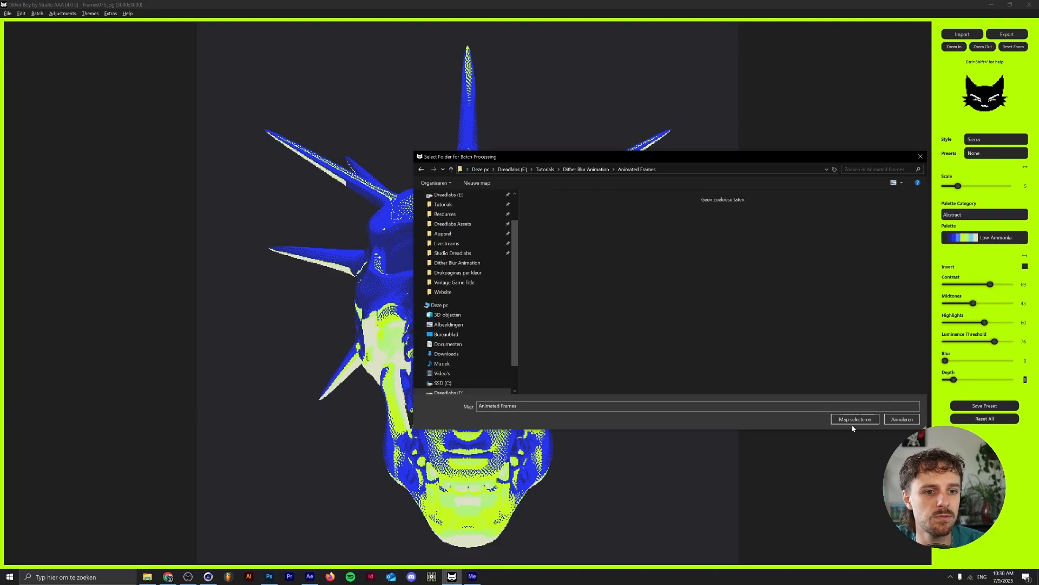
{"action": "left_click", "coordinate": [856, 418]}
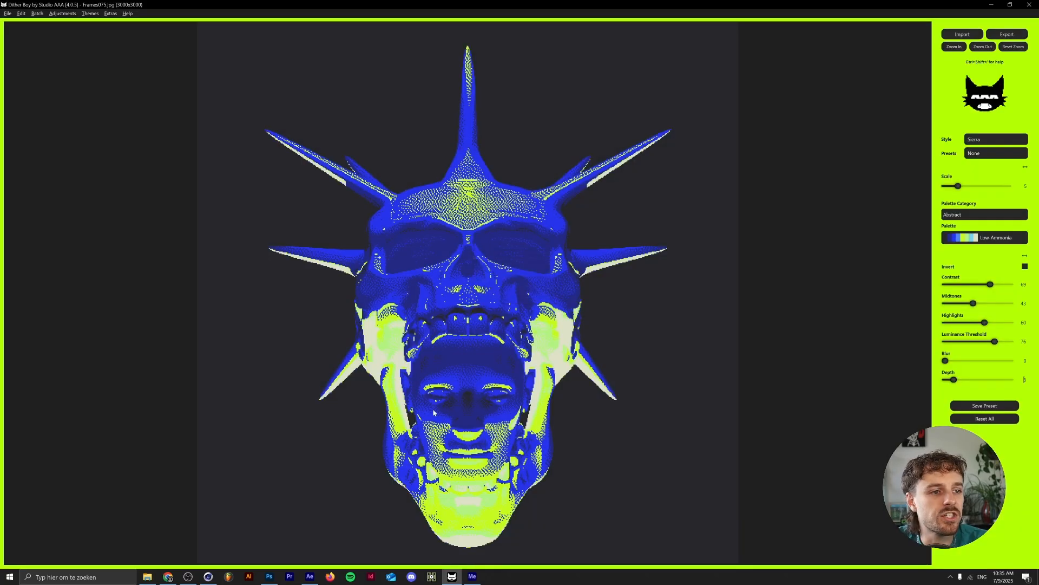
- Back in After Effects, import batch_processed/Frames000.jpg as the JPEG sequence Frames[000-149].jpg via Ctrl+I
{"action": "left_click", "coordinate": [310, 576]}
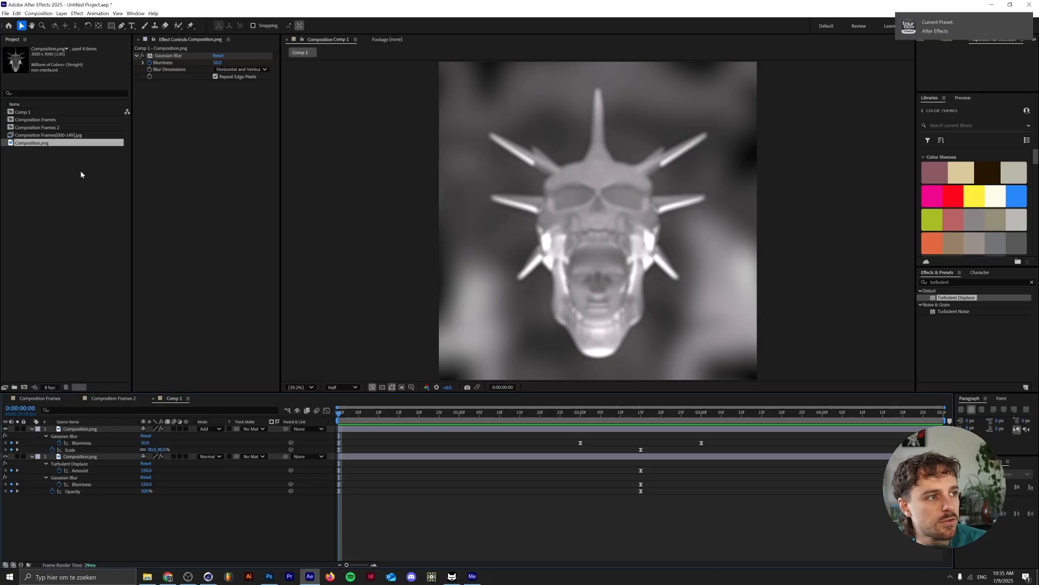
{"action": "key", "text": "ctrl+i"}
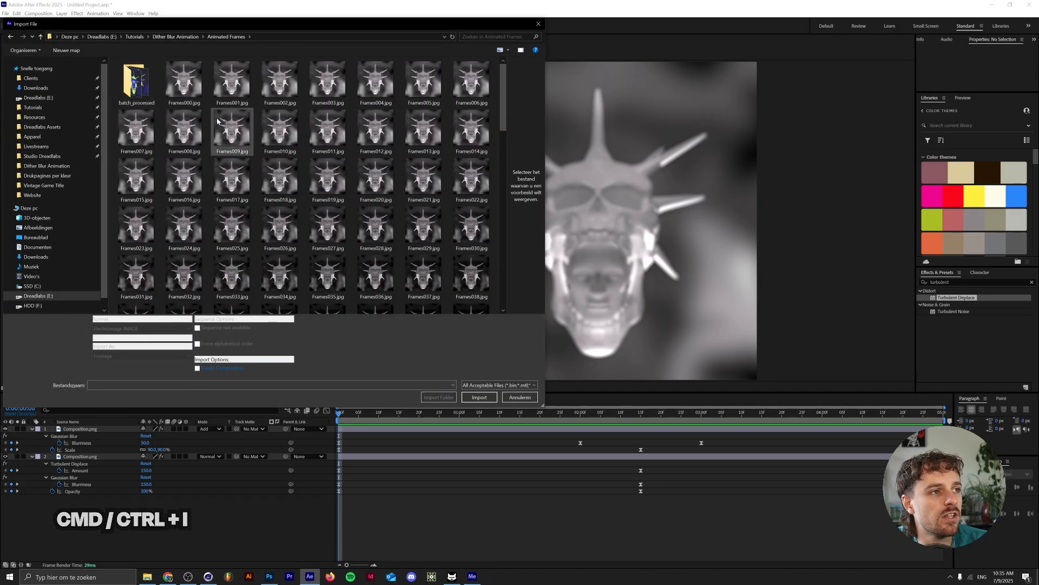
{"action": "mouse_move", "coordinate": [136, 80]}
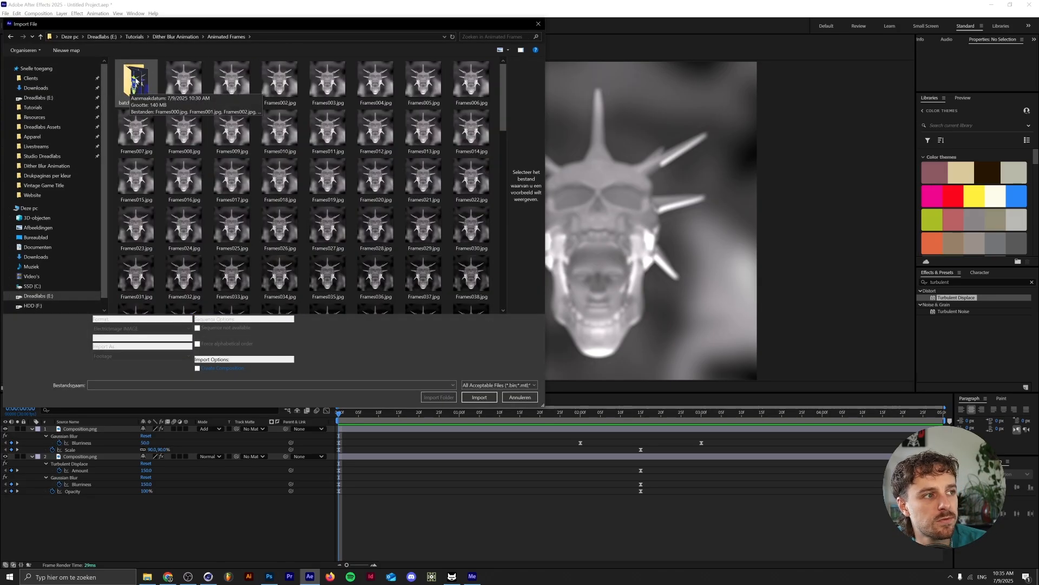
{"action": "double_click", "coordinate": [135, 81]}
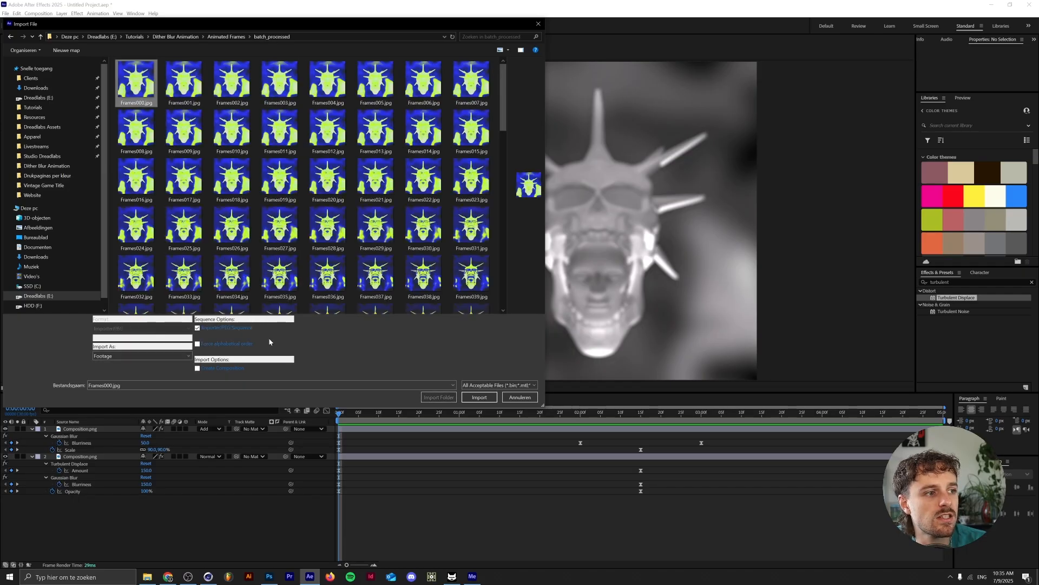
{"action": "mouse_move", "coordinate": [327, 272]}
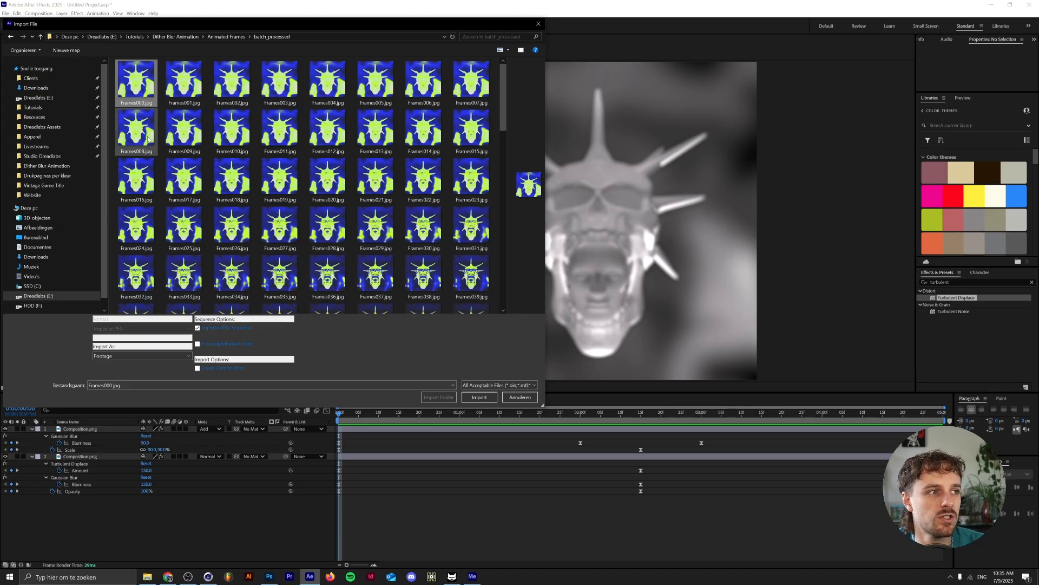
{"action": "mouse_move", "coordinate": [149, 136]}
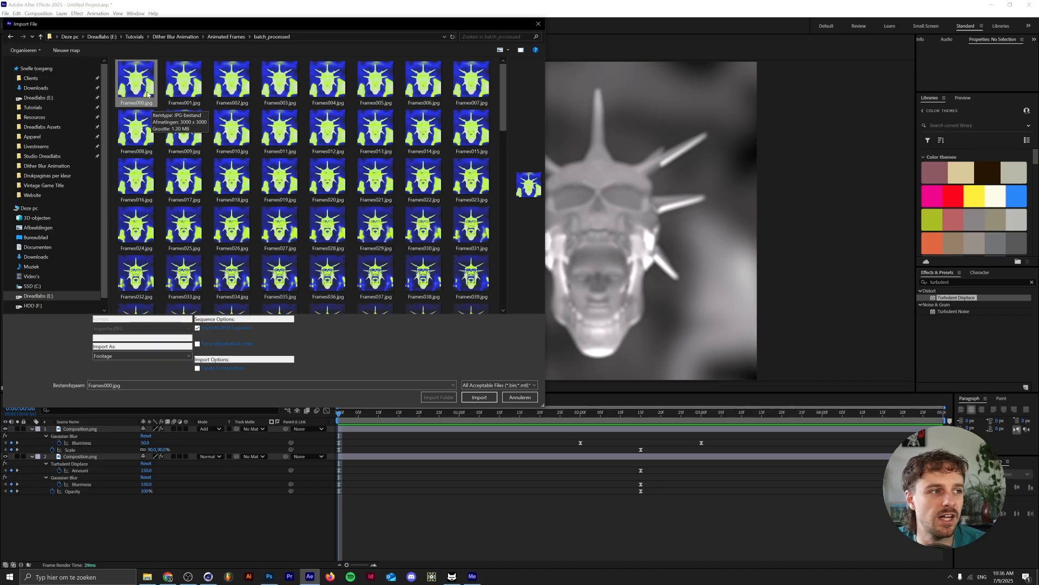
{"action": "mouse_move", "coordinate": [206, 358]}
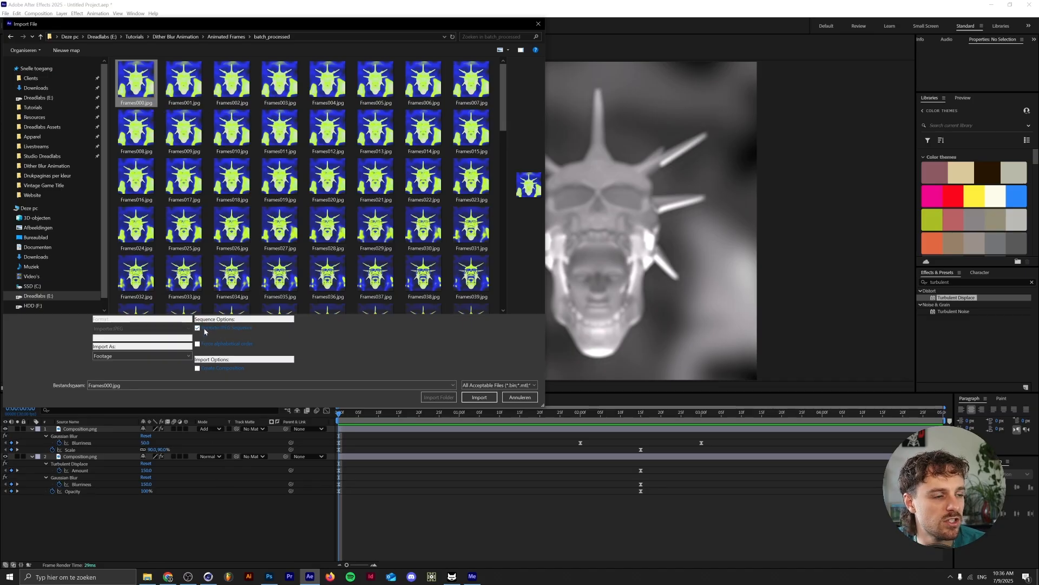
{"action": "left_click", "coordinate": [479, 396]}
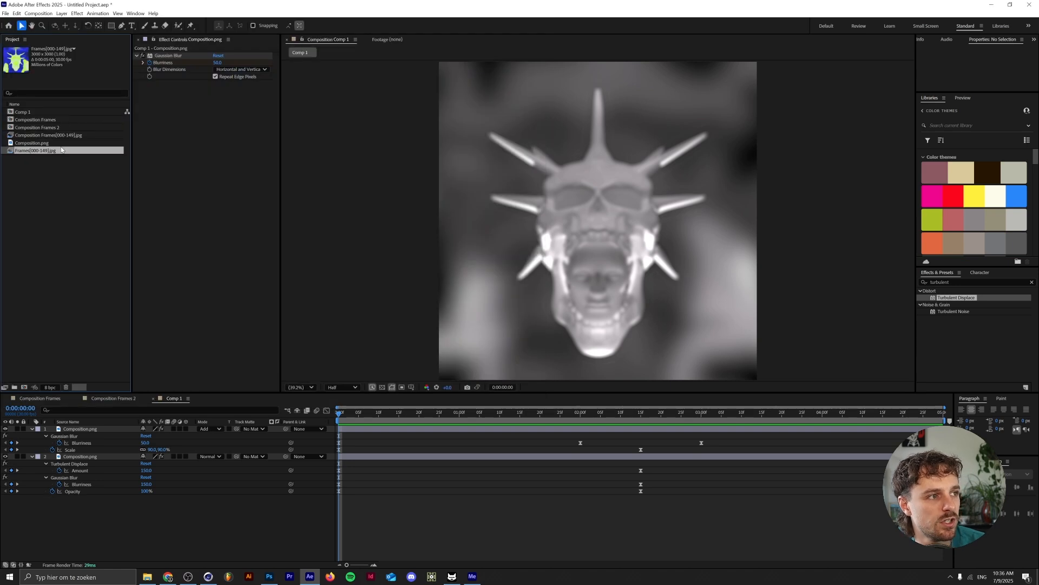